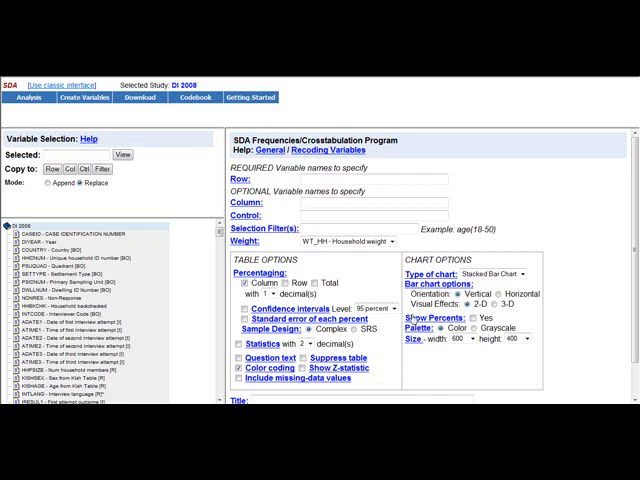
{"action": "mouse_move", "coordinate": [194, 97]}
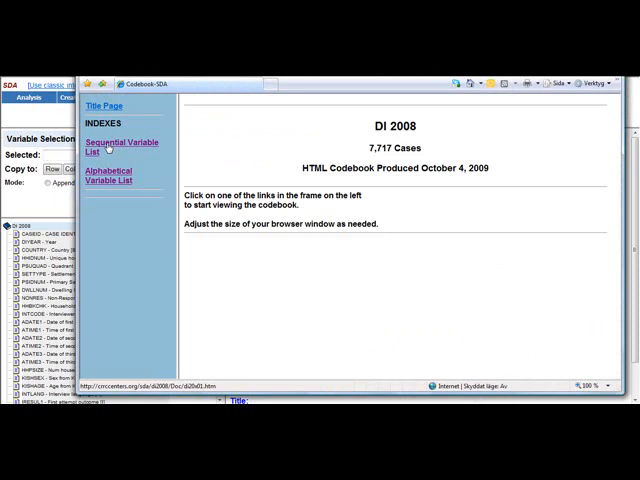
Show the DI 2008 sequential variable list and scroll toward the HLTHISS health items
{"action": "left_click", "coordinate": [123, 147]}
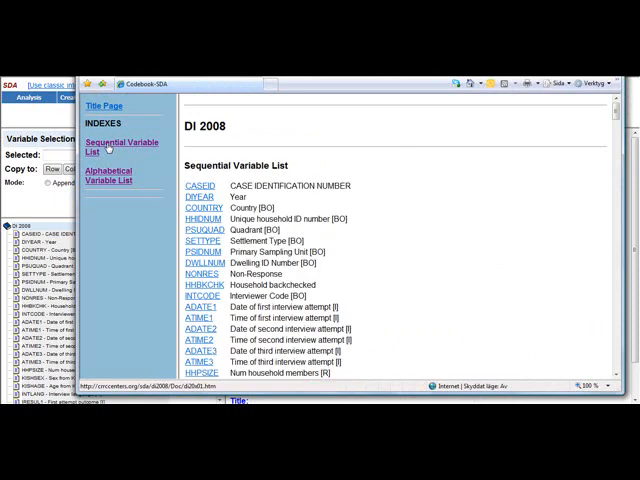
{"action": "mouse_move", "coordinate": [340, 316]}
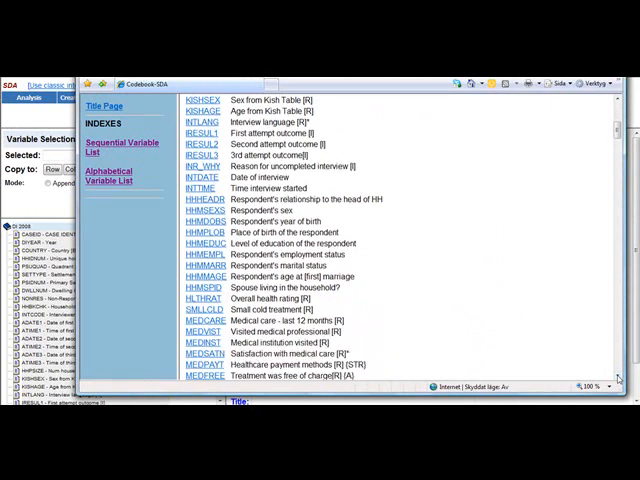
{"action": "scroll", "scroll_direction": "down", "scroll_amount": 3}
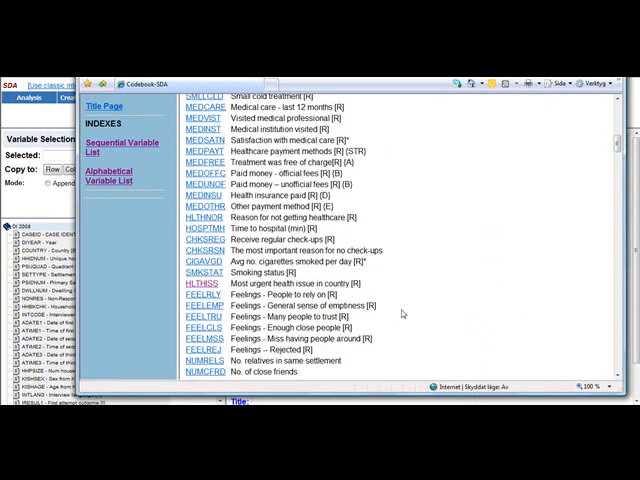
{"action": "mouse_move", "coordinate": [196, 290]}
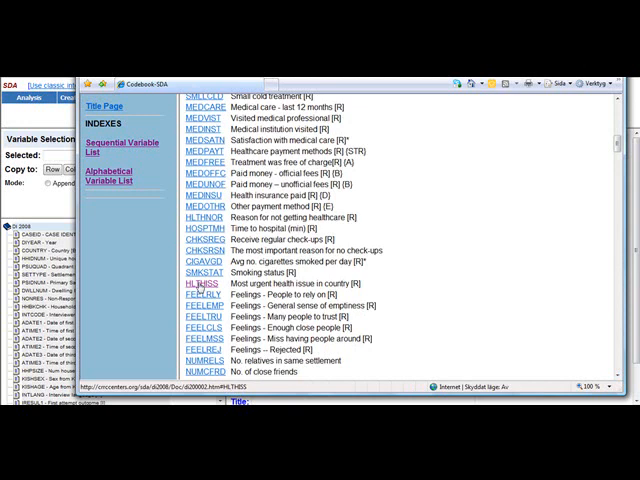
View the HLTHISS entry with its value categories, frequencies and properties
{"action": "left_click", "coordinate": [192, 289]}
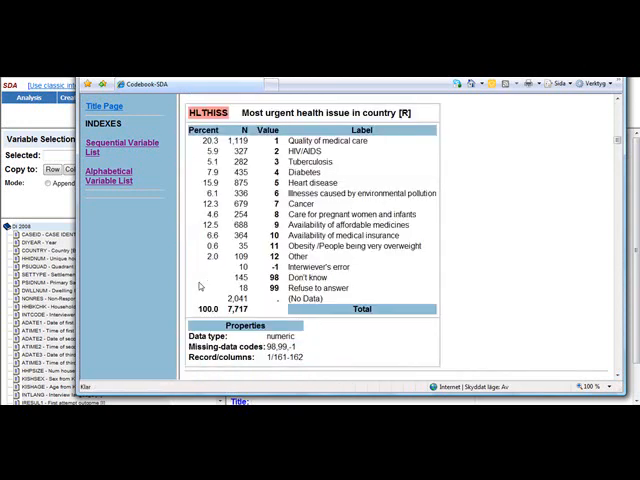
{"action": "mouse_move", "coordinate": [332, 103]}
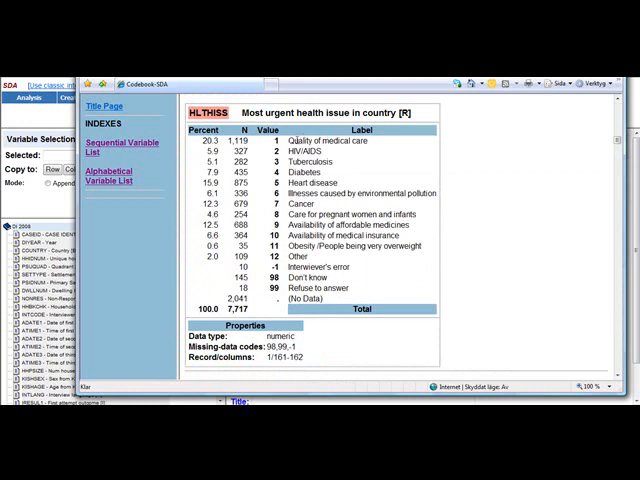
{"action": "mouse_move", "coordinate": [341, 207]}
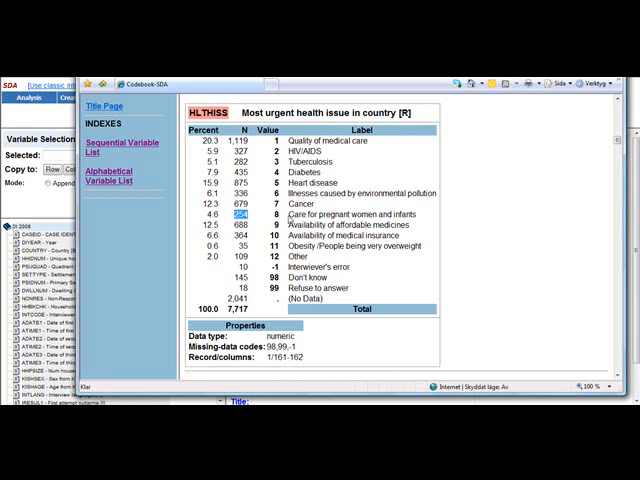
{"action": "mouse_move", "coordinate": [420, 221]}
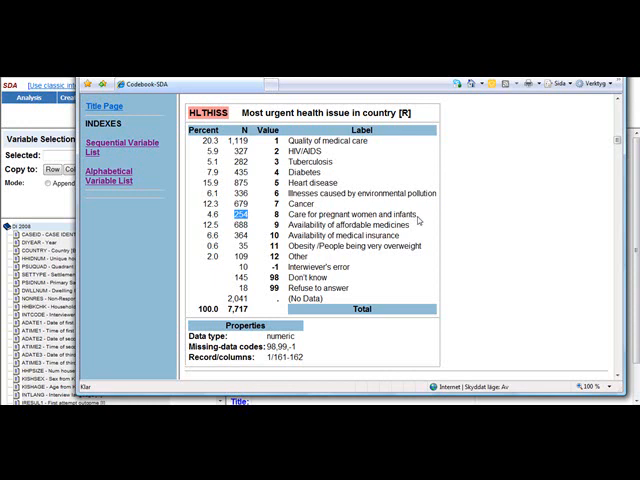
{"action": "mouse_move", "coordinate": [494, 166]}
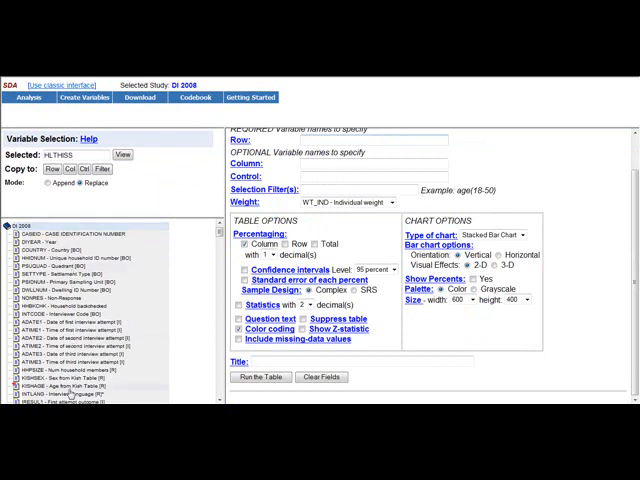
Place HLTHISS as the row variable of the table request
{"action": "scroll", "scroll_direction": "down", "scroll_amount": 3}
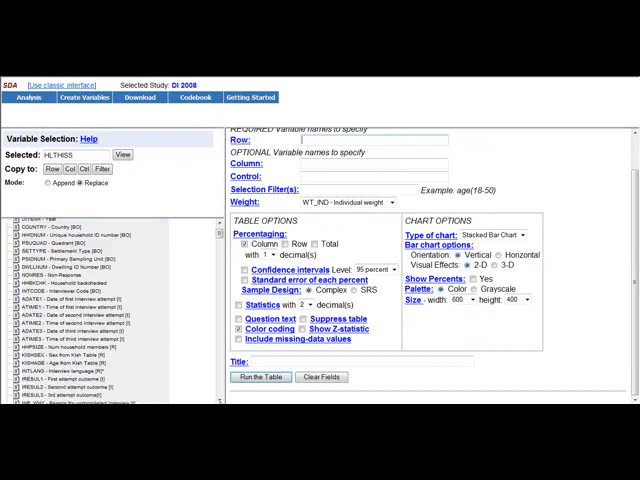
{"action": "scroll", "scroll_direction": "down", "scroll_amount": 3}
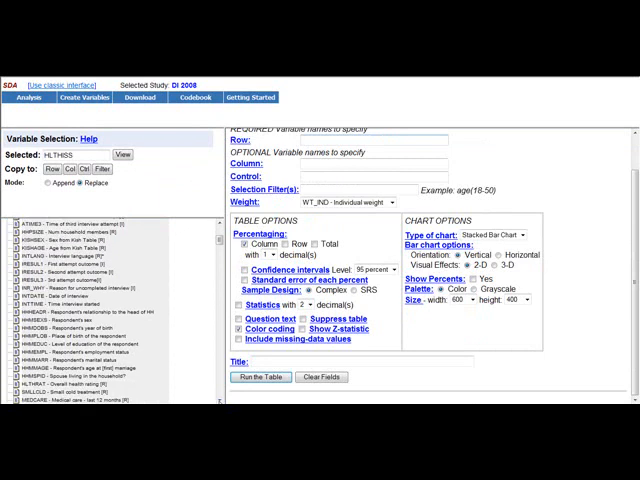
{"action": "scroll", "scroll_direction": "down", "scroll_amount": 3}
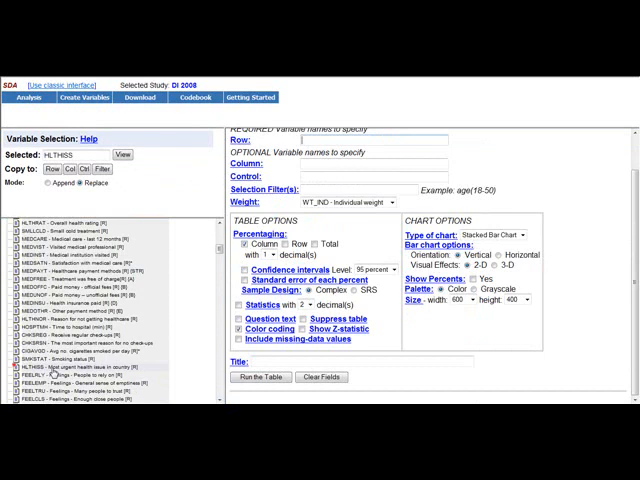
{"action": "left_click", "coordinate": [54, 169]}
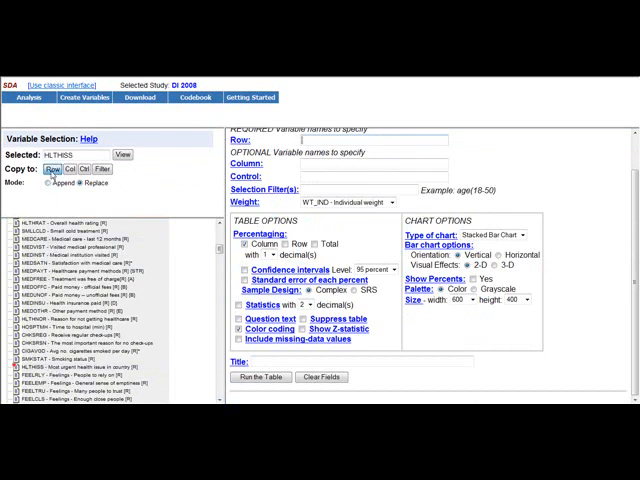
{"action": "left_click", "coordinate": [38, 169]}
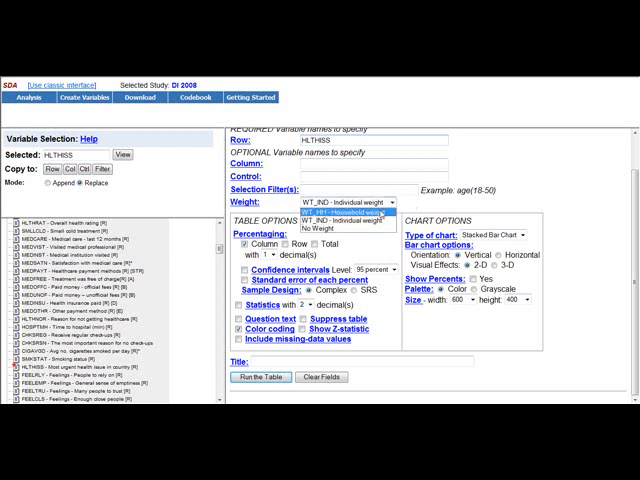
Set the weight to WT_IND individual weight after briefly trying household weight
{"action": "left_click", "coordinate": [340, 211]}
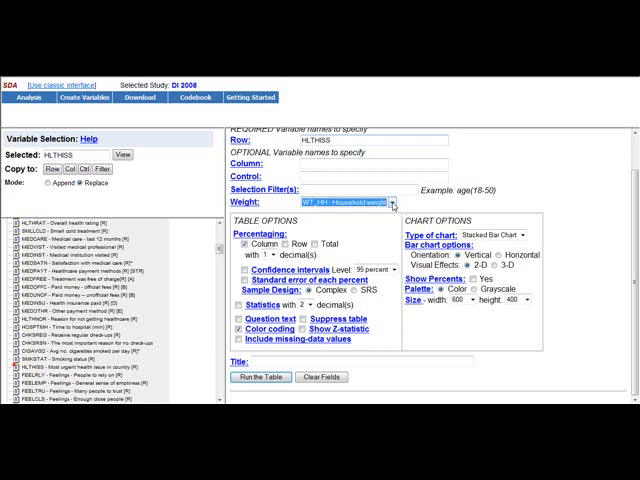
{"action": "left_click", "coordinate": [389, 204]}
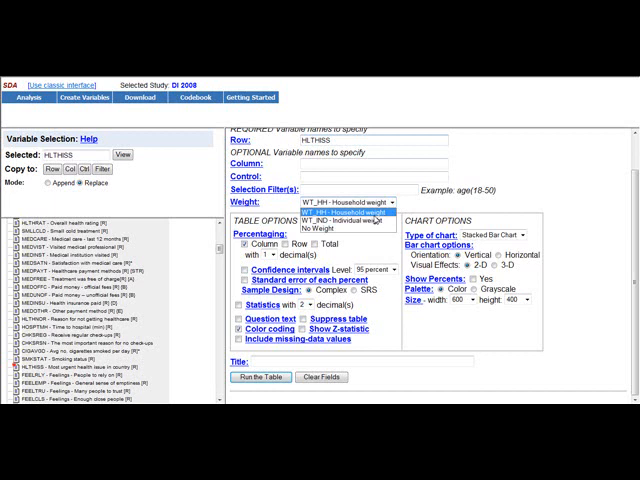
{"action": "left_click", "coordinate": [330, 228]}
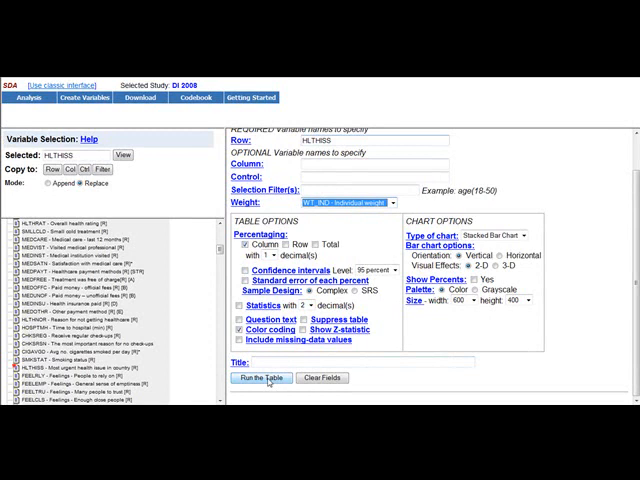
Run the weighted HLTHISS frequency table and review its results
{"action": "left_click", "coordinate": [268, 378]}
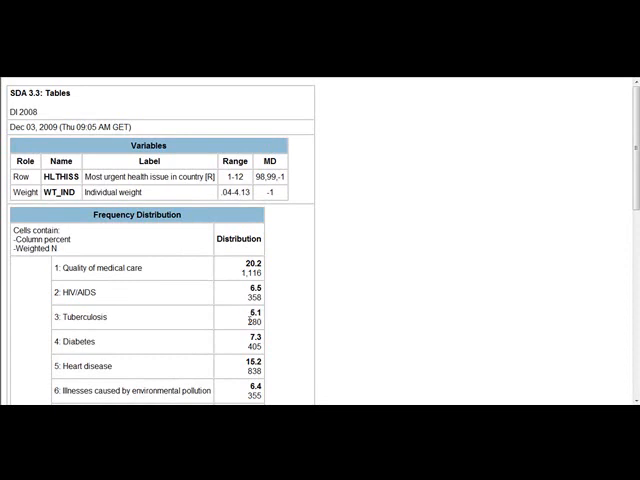
{"action": "double_click", "coordinate": [252, 325]}
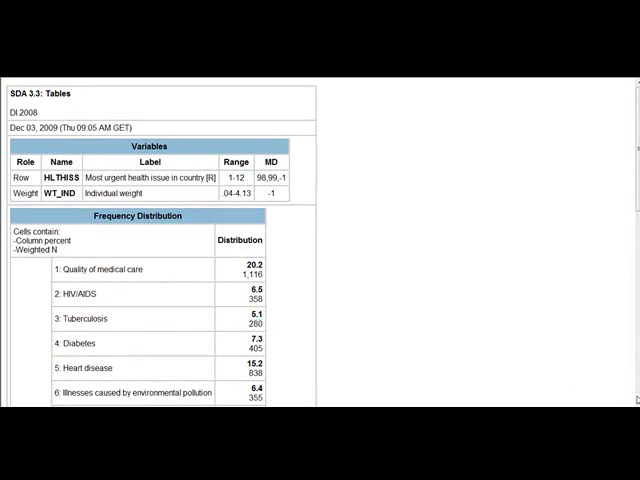
{"action": "scroll", "scroll_direction": "down", "scroll_amount": 3}
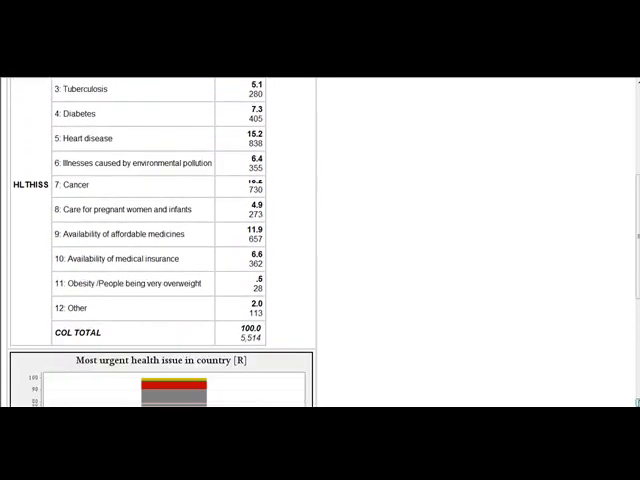
{"action": "scroll", "scroll_direction": "down", "scroll_amount": 3}
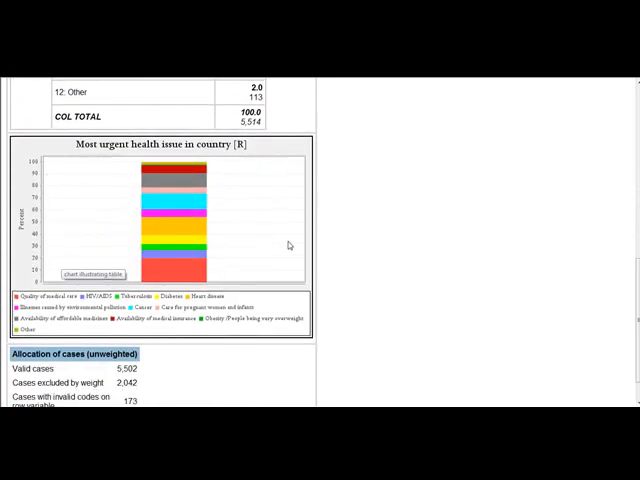
{"action": "mouse_move", "coordinate": [189, 117]}
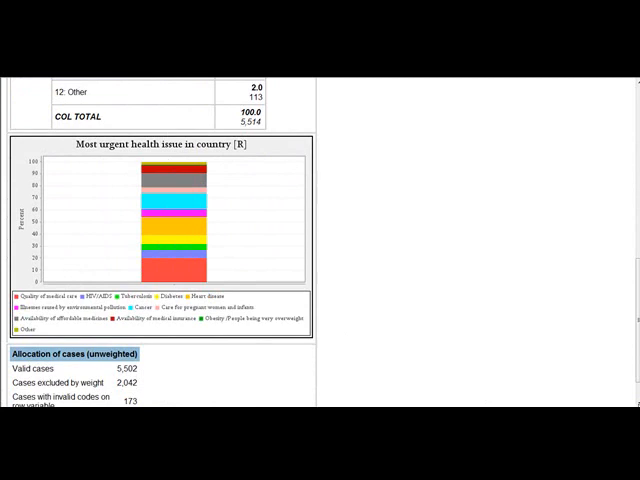
Copy the stacked-percent health issue chart, noting 5,502 valid cases
{"action": "scroll", "scroll_direction": "down", "scroll_amount": 3}
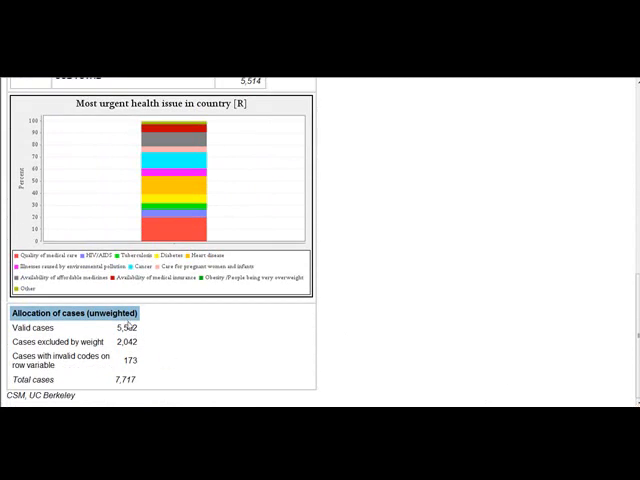
{"action": "mouse_move", "coordinate": [150, 344]}
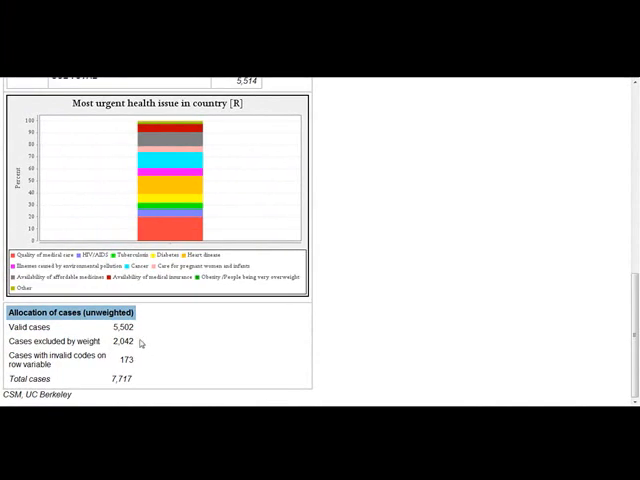
{"action": "double_click", "coordinate": [122, 327]}
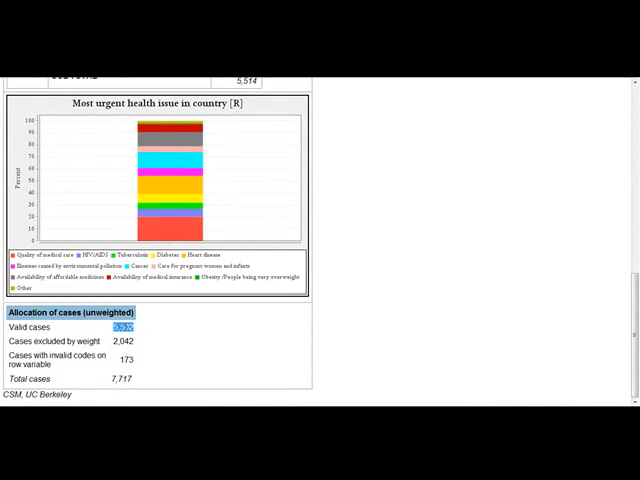
{"action": "mouse_move", "coordinate": [203, 355]}
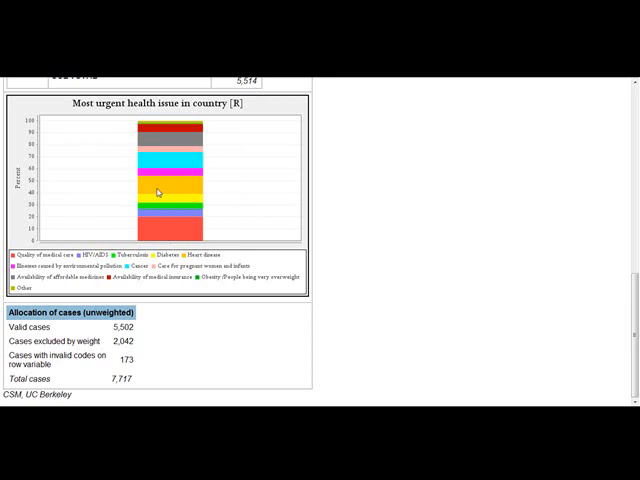
{"action": "mouse_move", "coordinate": [157, 192]}
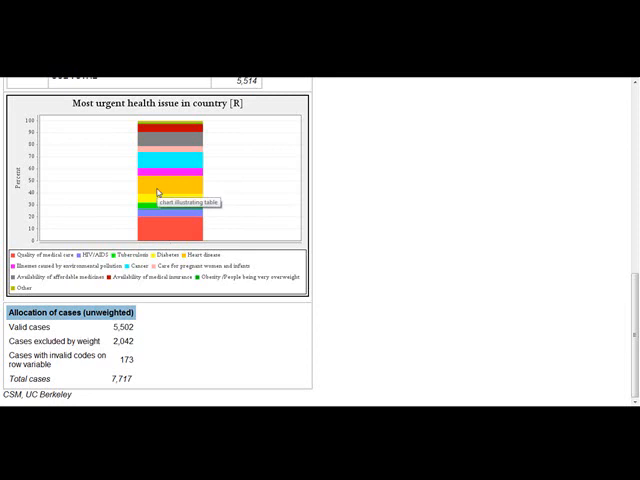
{"action": "right_click", "coordinate": [157, 191]}
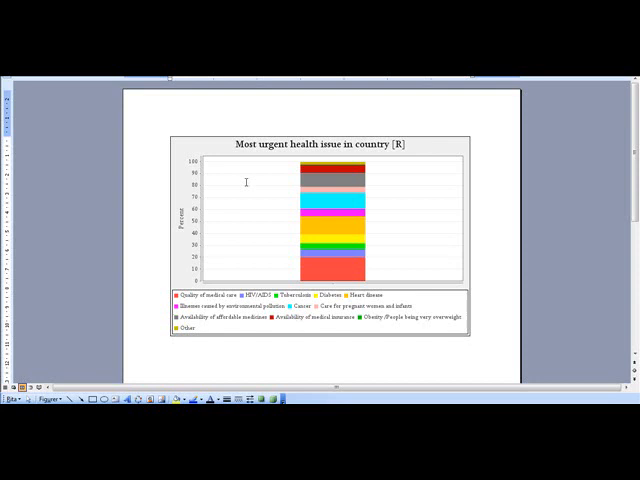
{"action": "mouse_move", "coordinate": [211, 199]}
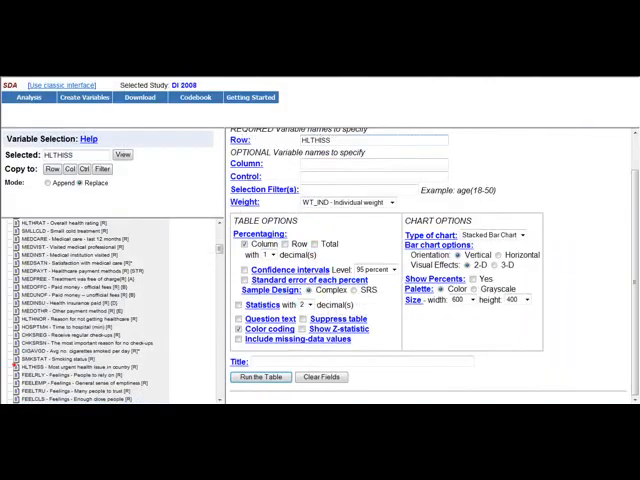
{"action": "mouse_move", "coordinate": [177, 282]}
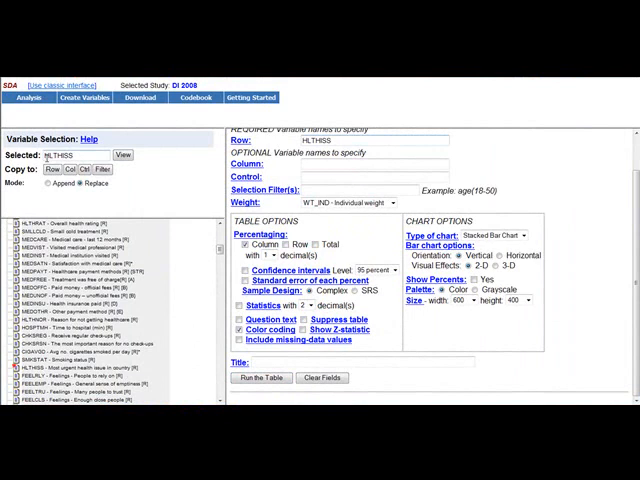
Add COUNTRY as the column variable and run the HLTHISS-by-country crosstab
{"action": "scroll", "scroll_direction": "down", "scroll_amount": 3}
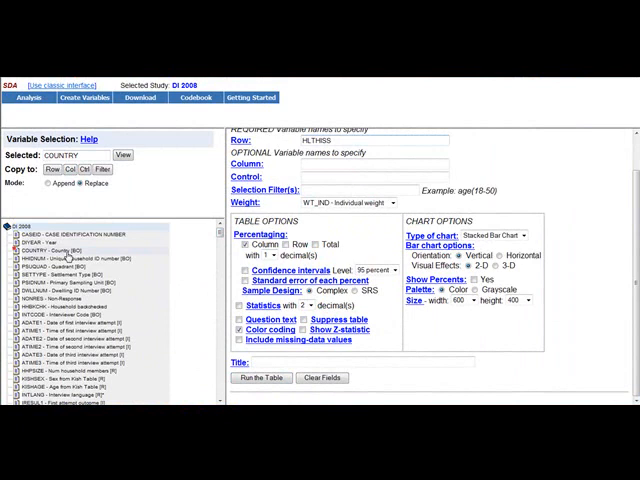
{"action": "left_click", "coordinate": [66, 169]}
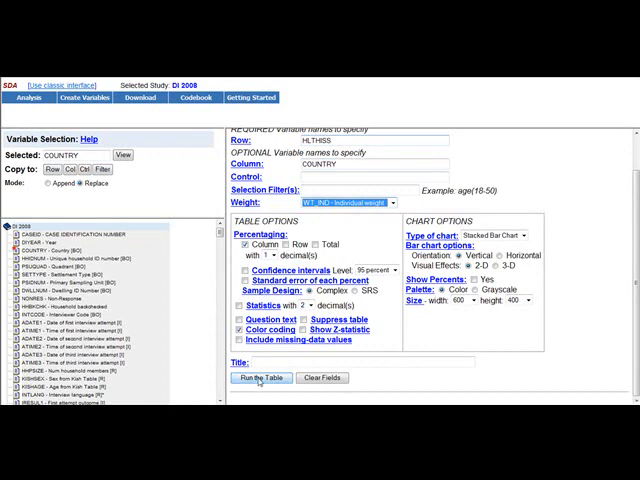
{"action": "left_click", "coordinate": [263, 377]}
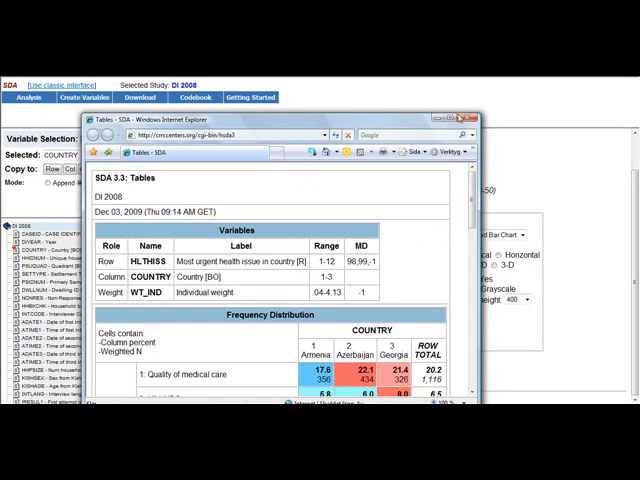
Maximize the results and scroll through the color-coded table to the per-country stacked bars
{"action": "left_click", "coordinate": [479, 117]}
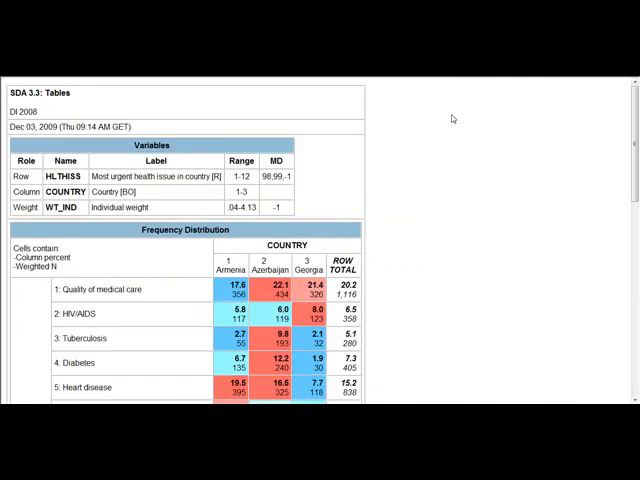
{"action": "mouse_move", "coordinate": [425, 248]}
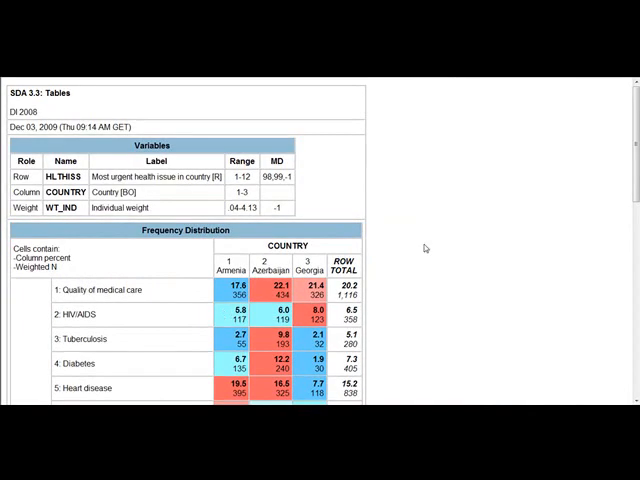
{"action": "scroll", "scroll_direction": "down", "scroll_amount": 3}
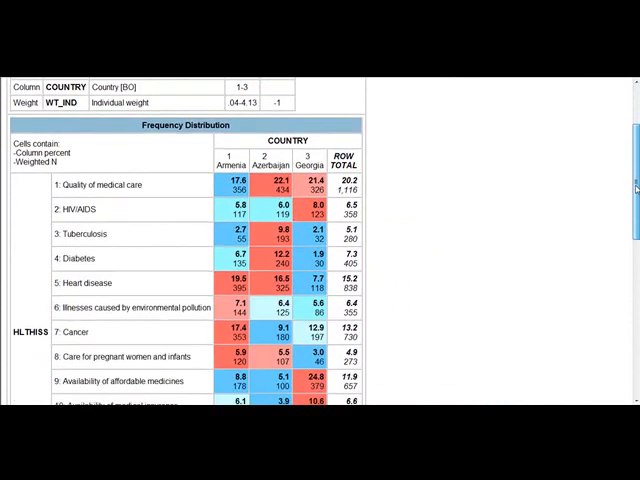
{"action": "scroll", "scroll_direction": "down", "scroll_amount": 3}
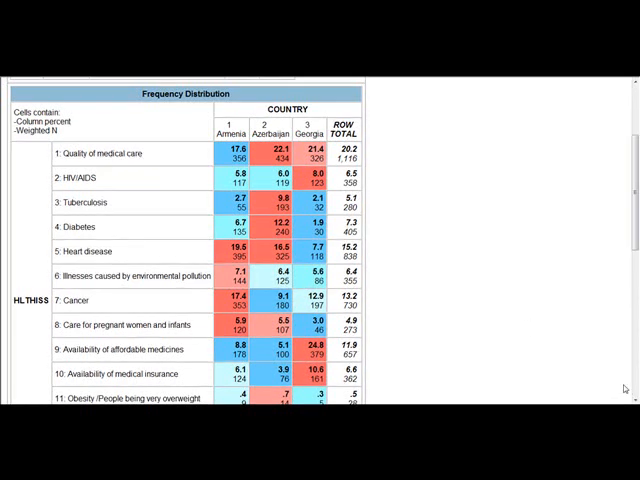
{"action": "scroll", "scroll_direction": "down", "scroll_amount": 3}
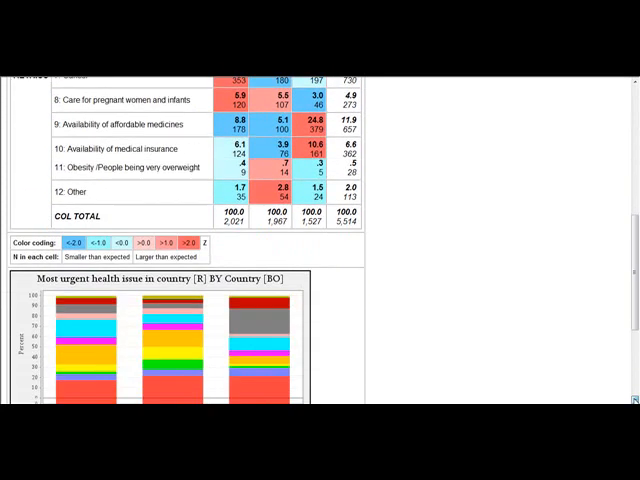
{"action": "scroll", "scroll_direction": "down", "scroll_amount": 3}
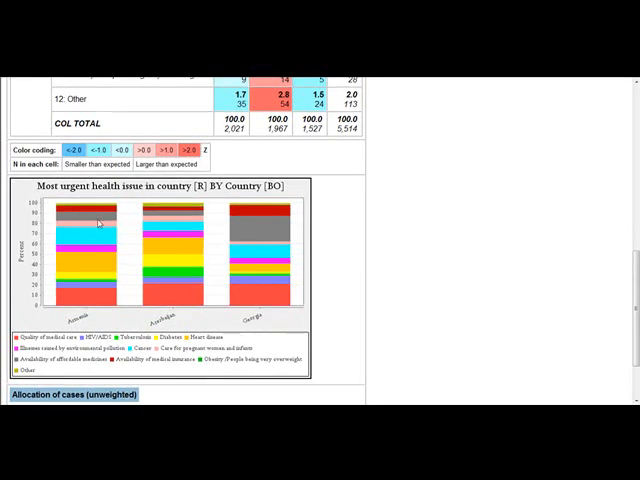
{"action": "mouse_move", "coordinate": [100, 298]}
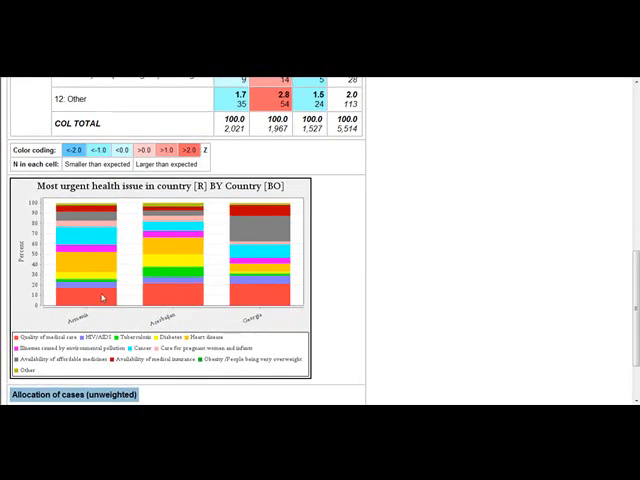
{"action": "mouse_move", "coordinate": [258, 302]}
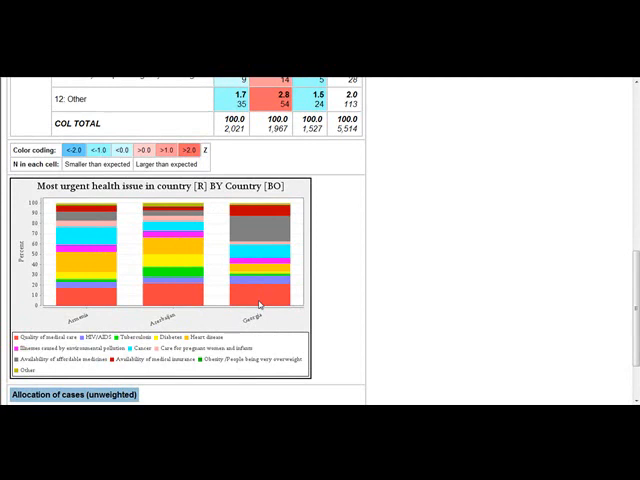